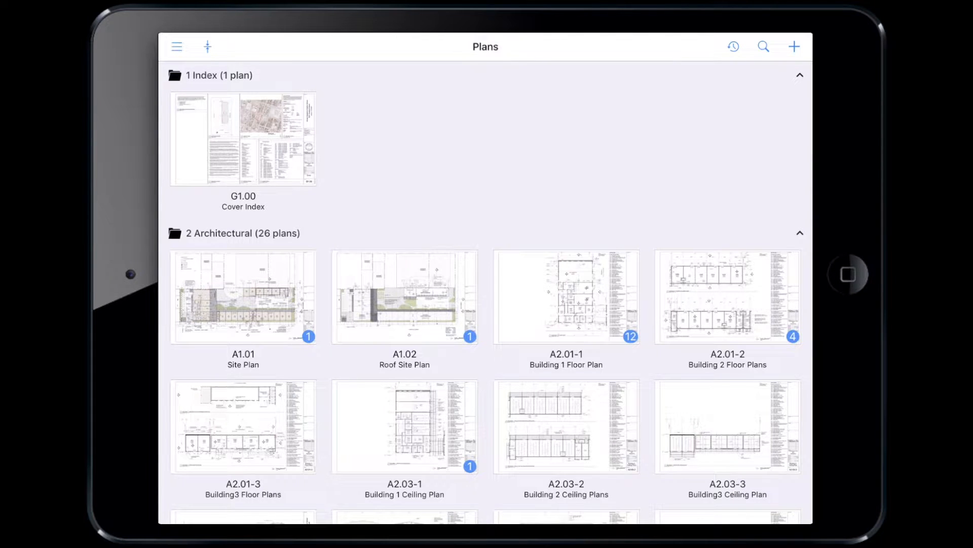
Step: Preview an existing plan link's photos, then open the Building 1 Floor Plan A2.01-1
{"action": "left_click", "coordinate": [566, 297]}
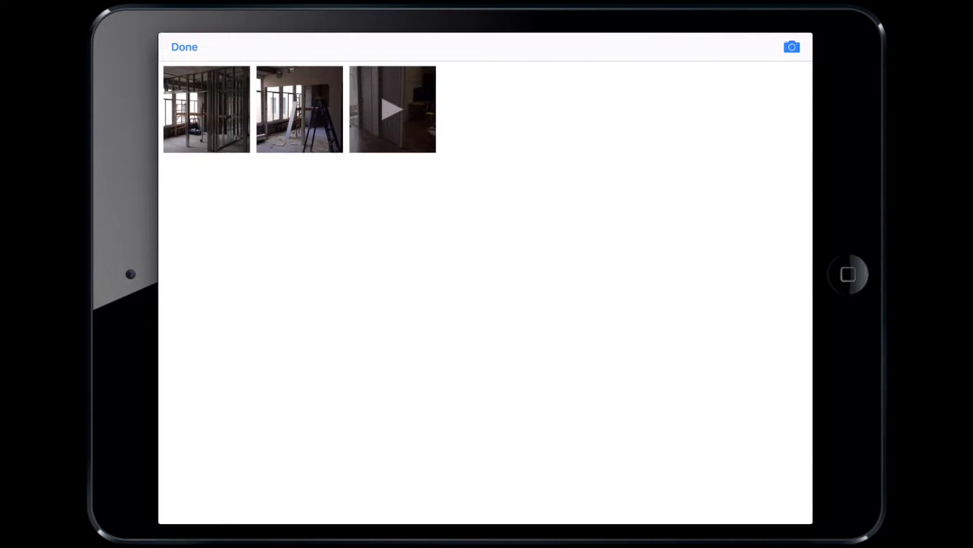
{"action": "left_click", "coordinate": [185, 47]}
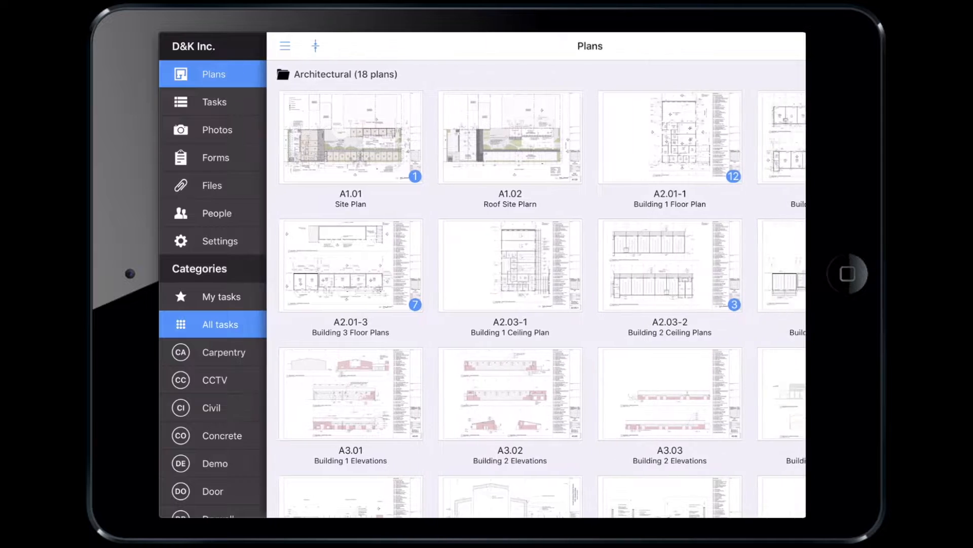
{"action": "left_click", "coordinate": [670, 138]}
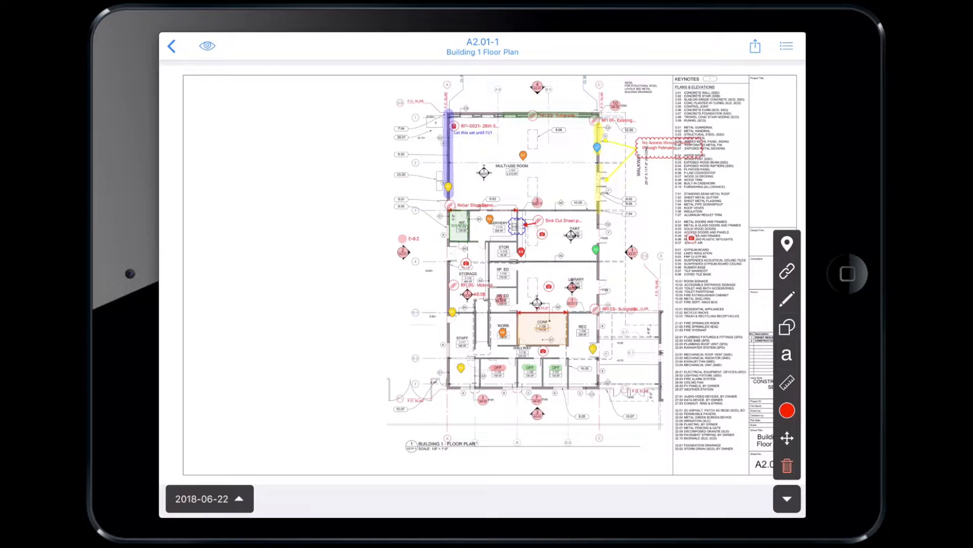
Step: Place a photo hyperlink in the work area and view its Dec 3, 2018 framing photo full-screen
{"action": "left_click", "coordinate": [787, 271]}
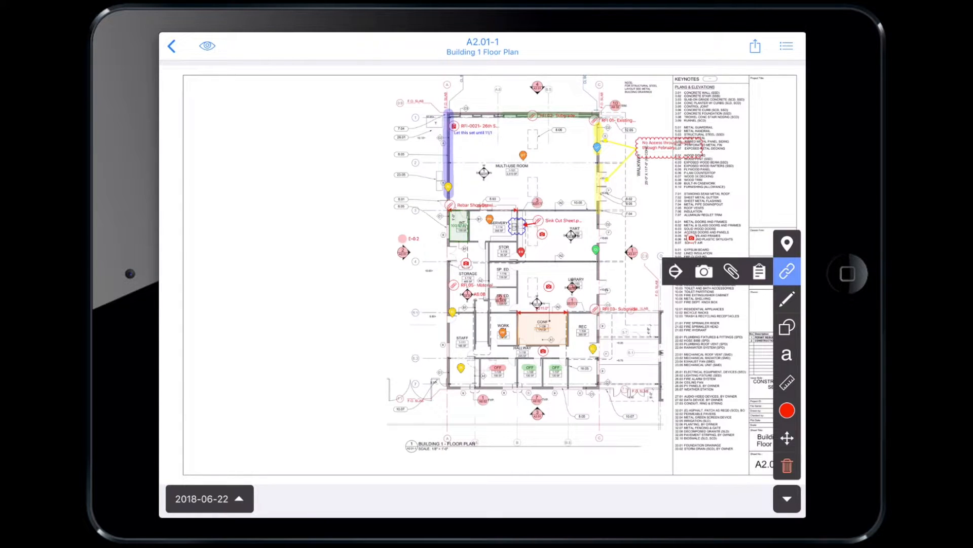
{"action": "left_click", "coordinate": [787, 270]}
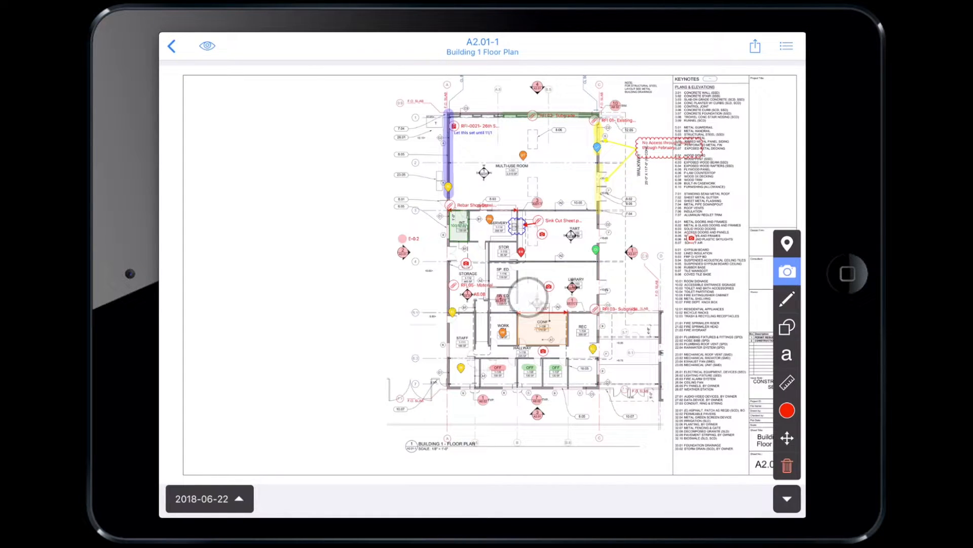
{"action": "left_click", "coordinate": [787, 270]}
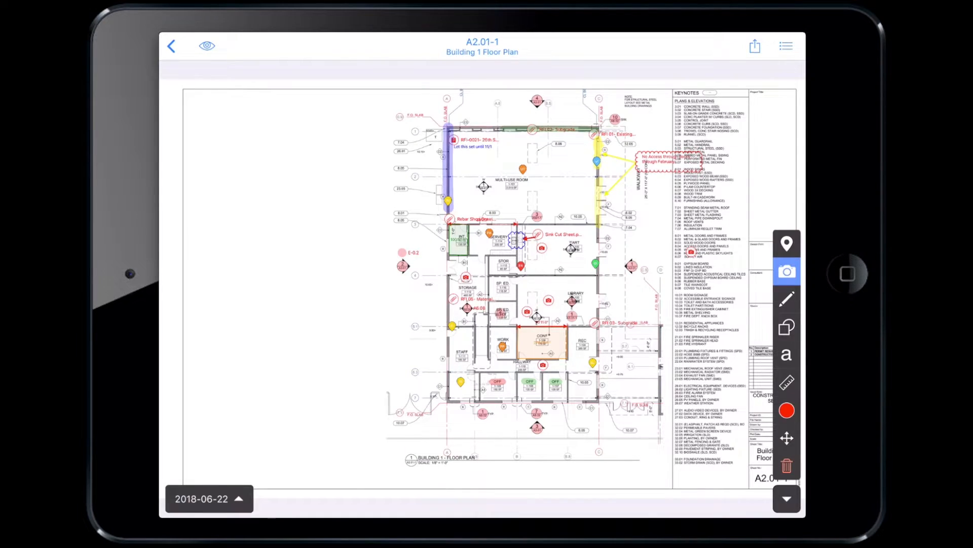
{"action": "left_click", "coordinate": [497, 360]}
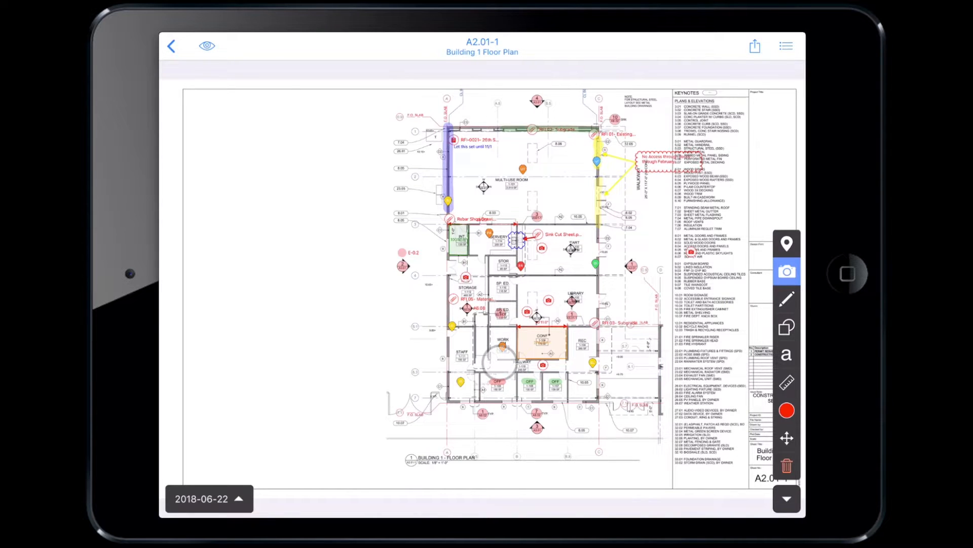
{"action": "left_click", "coordinate": [786, 272]}
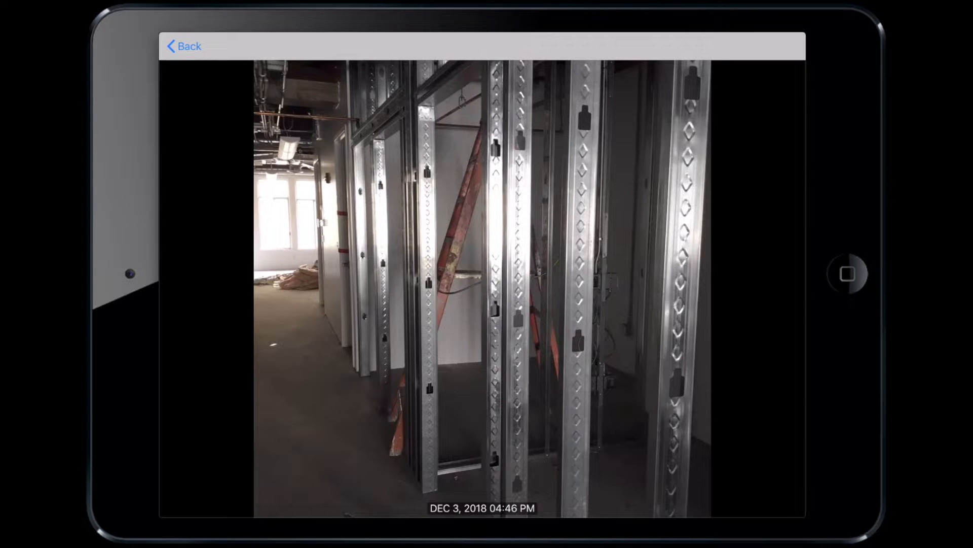
Step: Capture a second progress photo for the link and bring up the Camera Roll for more
{"action": "left_click", "coordinate": [182, 46]}
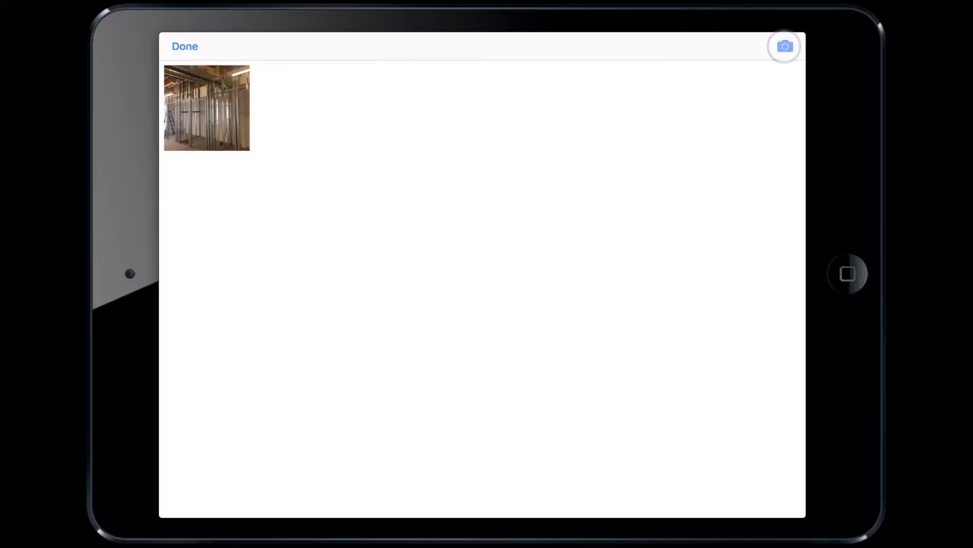
{"action": "left_click", "coordinate": [784, 45]}
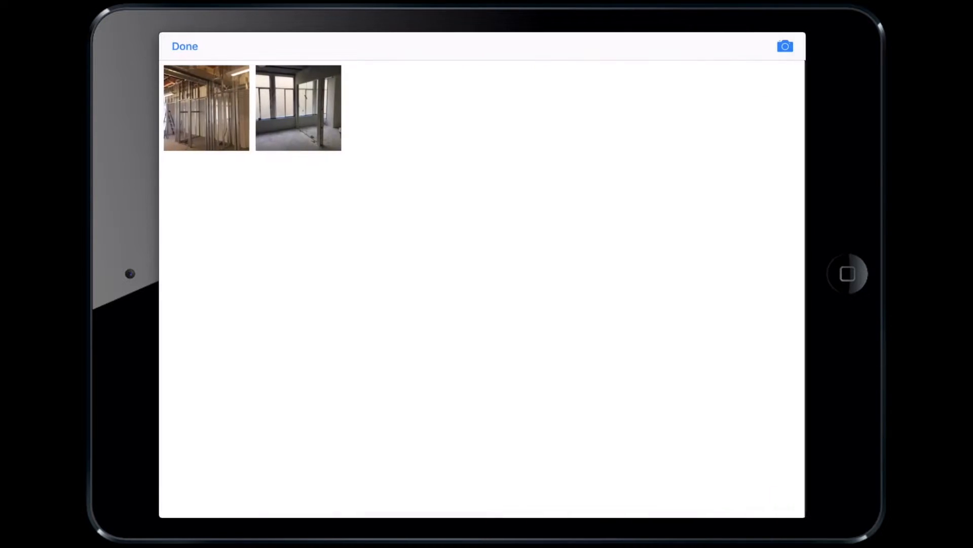
{"action": "left_click", "coordinate": [185, 45]}
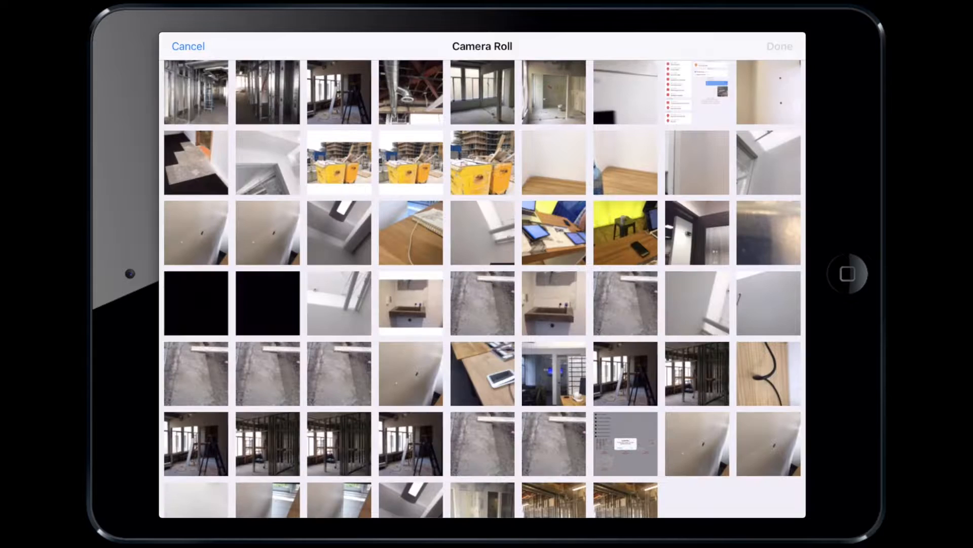
Step: Attach two interior photos from the Camera Roll so the link holds four photos
{"action": "left_click", "coordinate": [554, 92]}
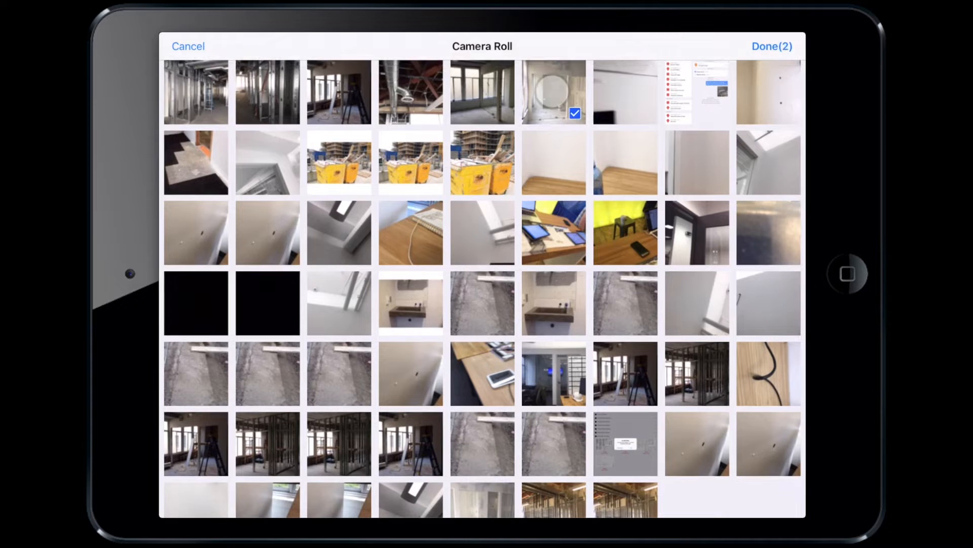
{"action": "left_click", "coordinate": [770, 45]}
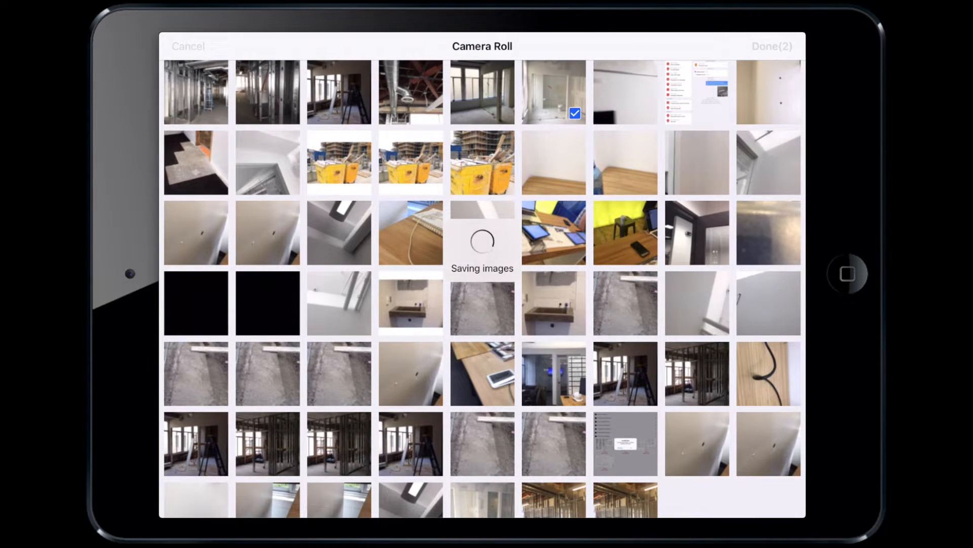
{"action": "left_click", "coordinate": [771, 46]}
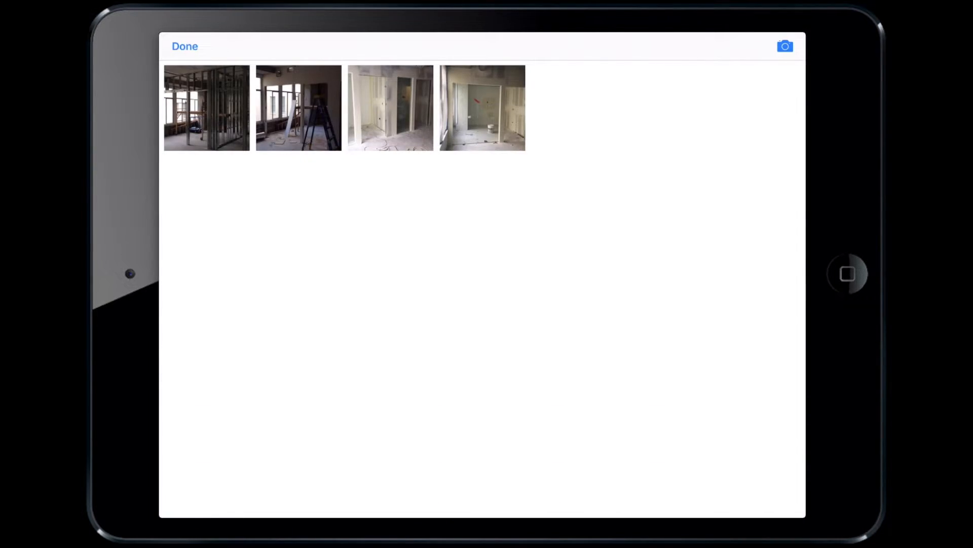
Step: View one newly attached photo full size, then finish with the linked photo set
{"action": "left_click", "coordinate": [206, 109]}
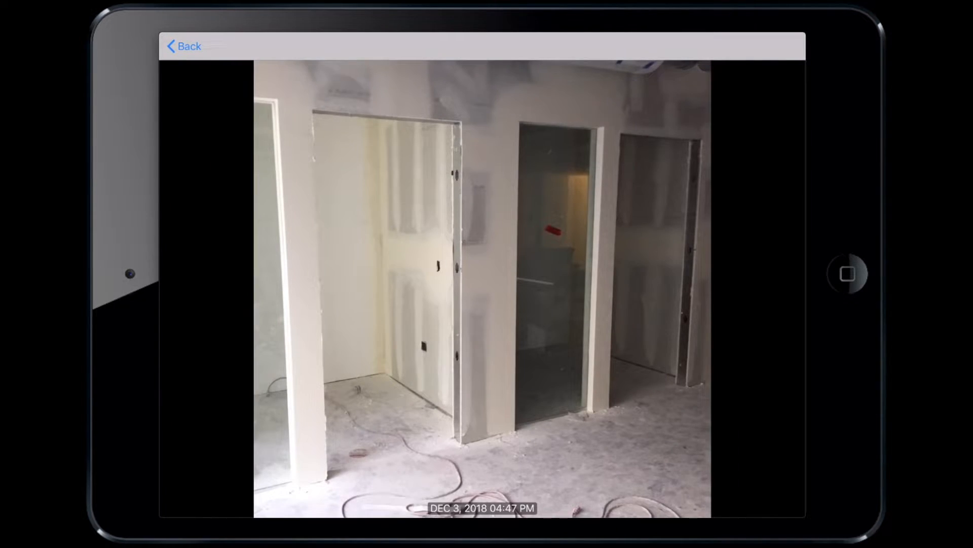
{"action": "left_click", "coordinate": [183, 46]}
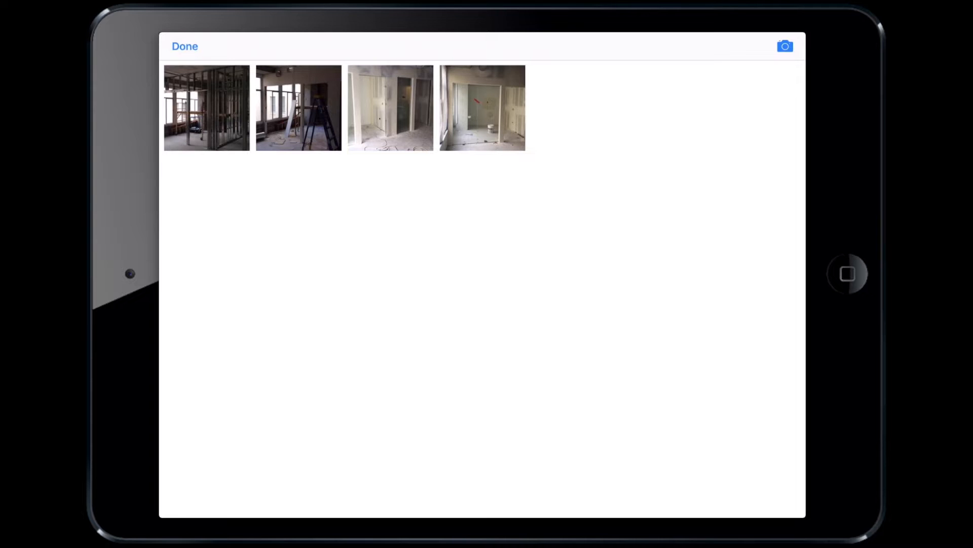
{"action": "left_click", "coordinate": [185, 45]}
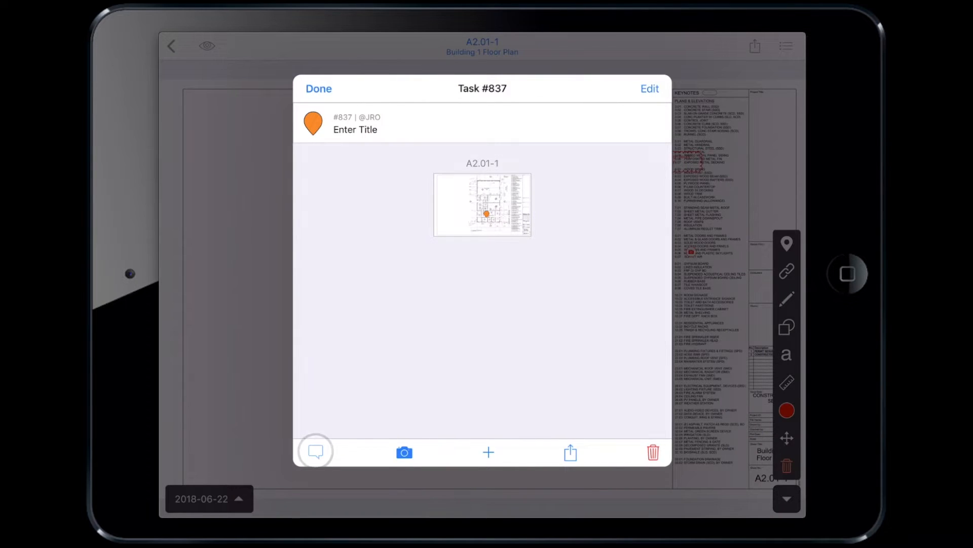
Step: Post a task comment 'Door 211 Framing issue @' tagging a team member
{"action": "left_click", "coordinate": [315, 451]}
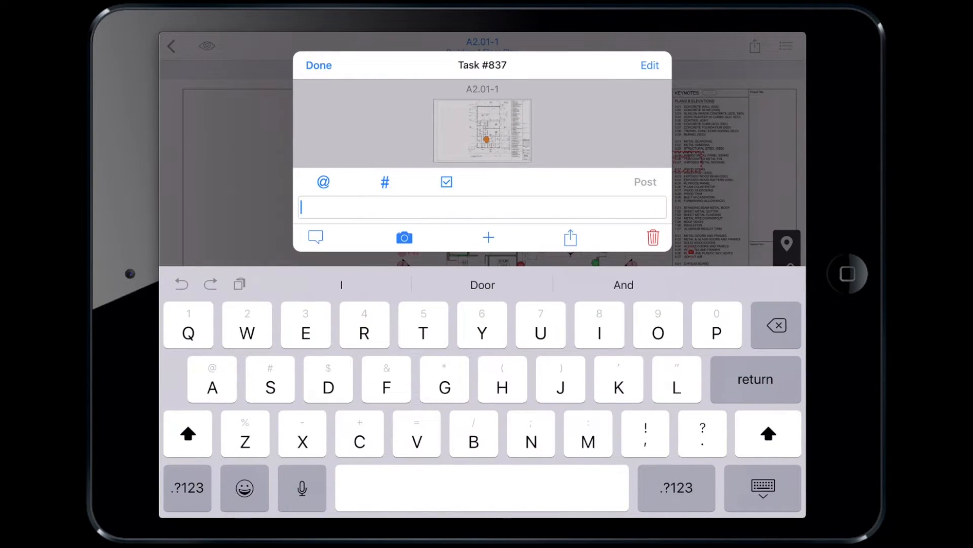
{"action": "type", "text": "Door 211"}
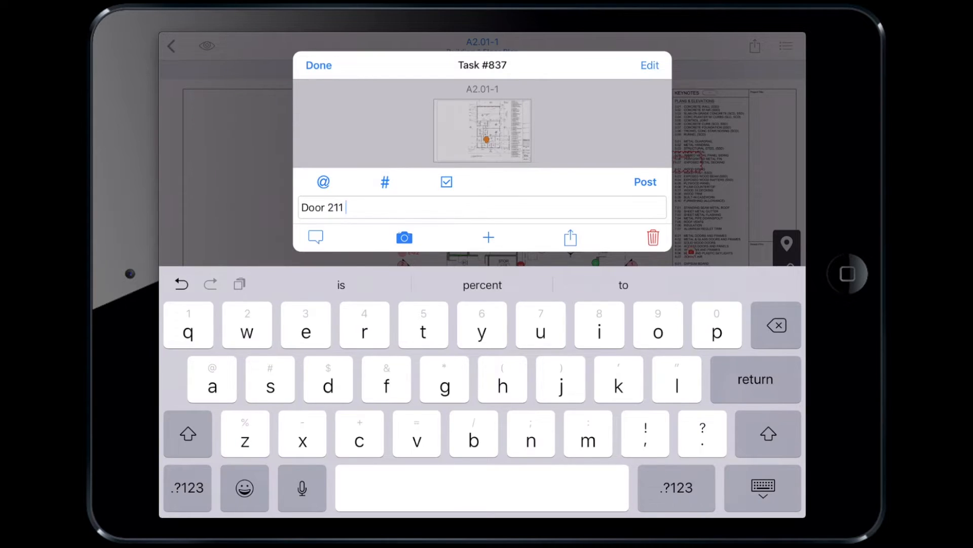
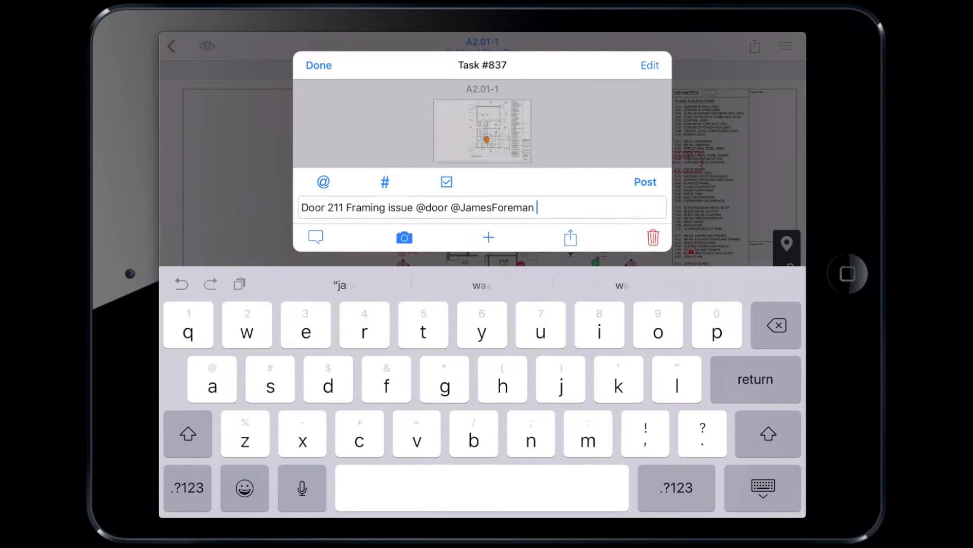
{"action": "left_click", "coordinate": [645, 182]}
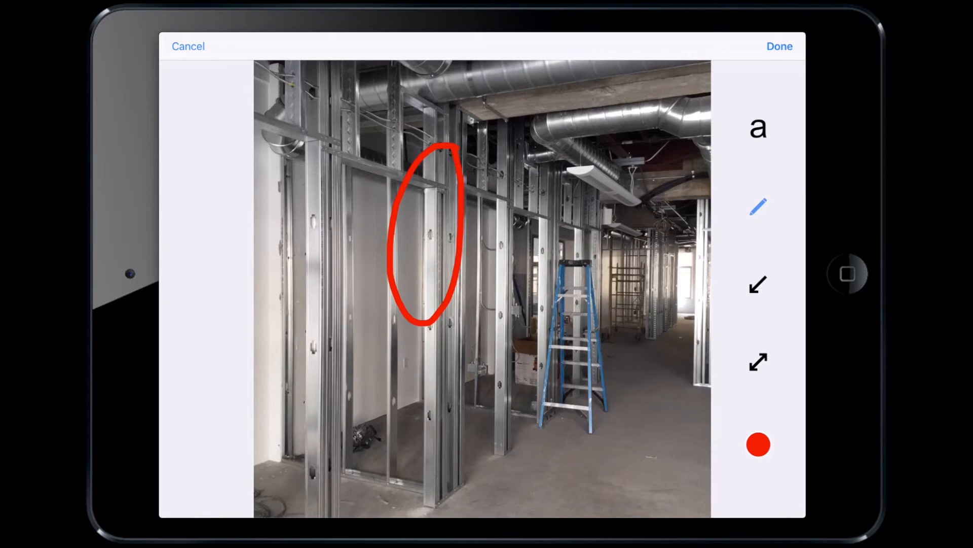
Step: Draw a red arrow toward the circled wall stud and save the photo markup
{"action": "left_click", "coordinate": [758, 284]}
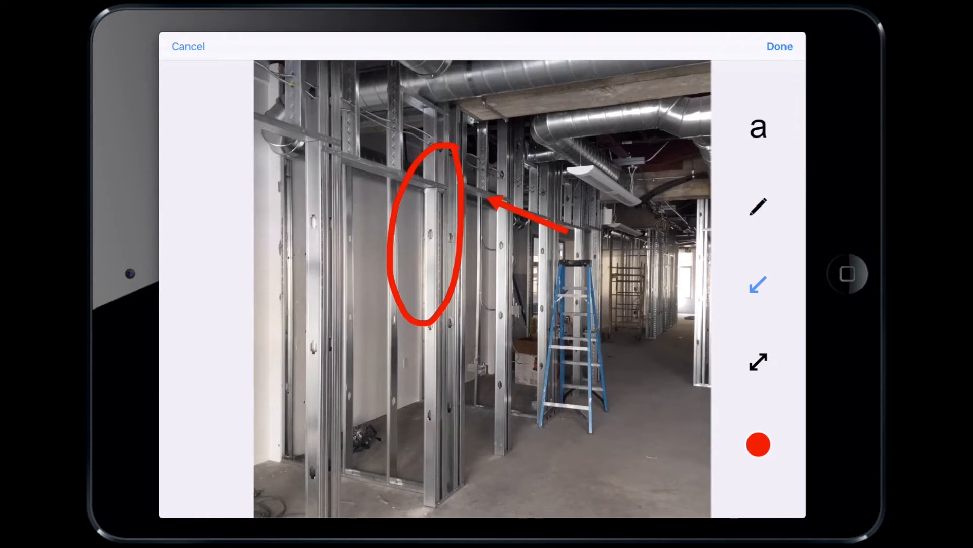
{"action": "left_click", "coordinate": [778, 46]}
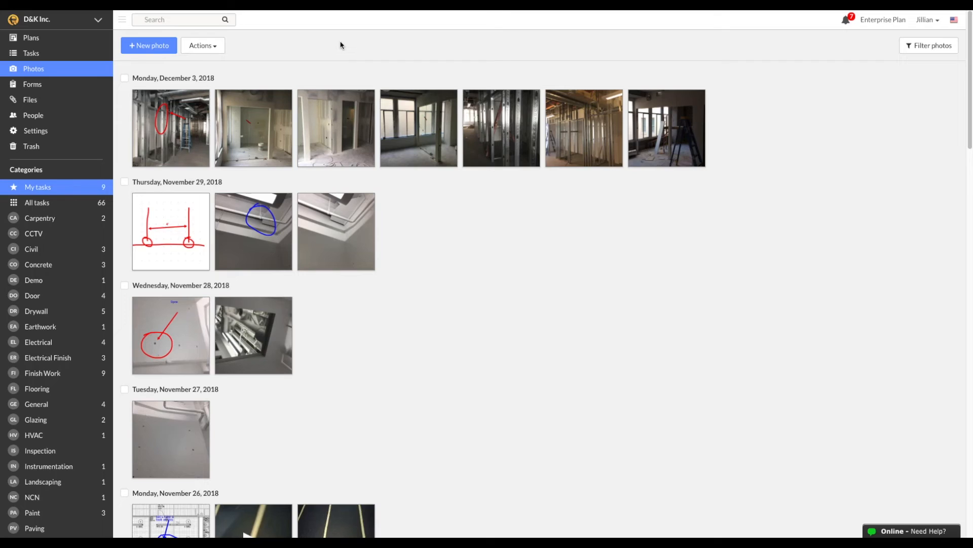
Step: Upload three new regular photos from image files to the Photos page
{"action": "left_click", "coordinate": [148, 46]}
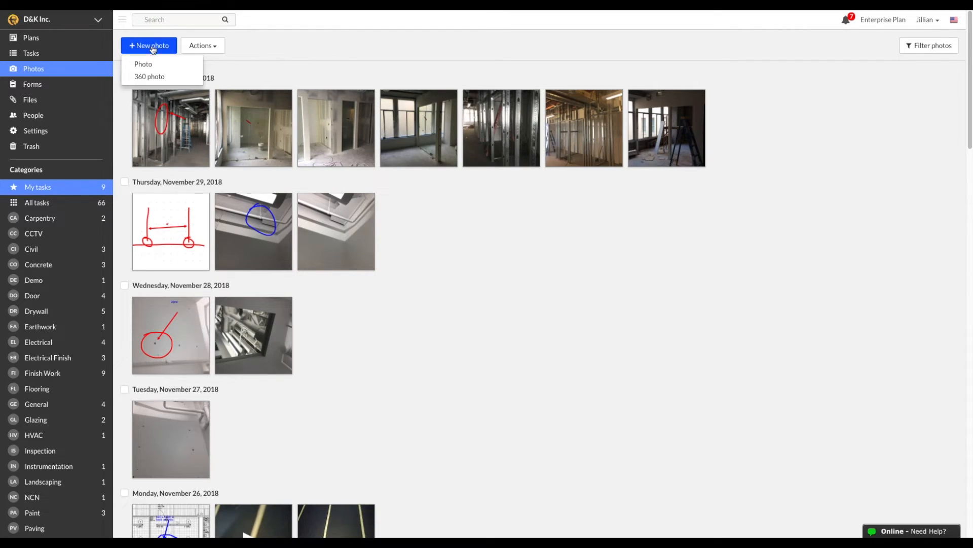
{"action": "left_click", "coordinate": [143, 64]}
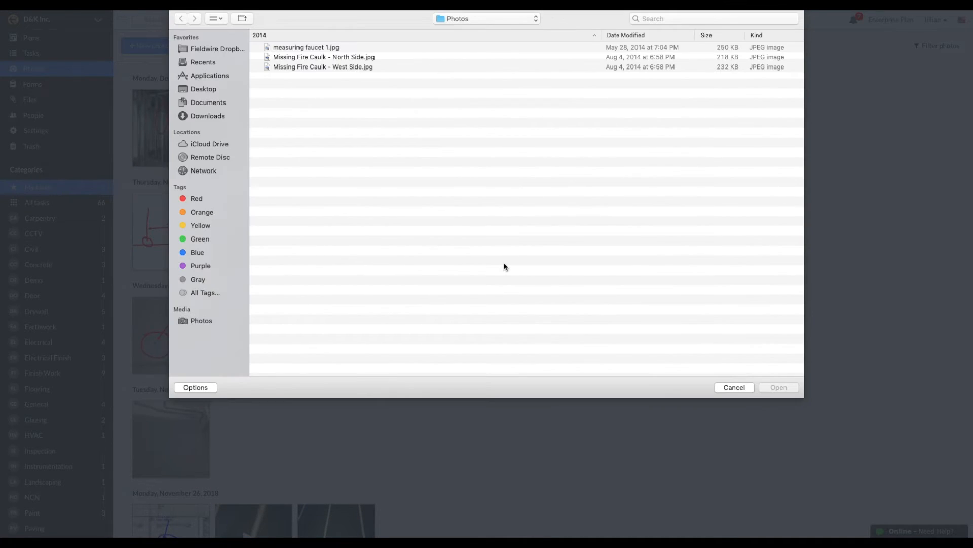
{"action": "left_click", "coordinate": [734, 386]}
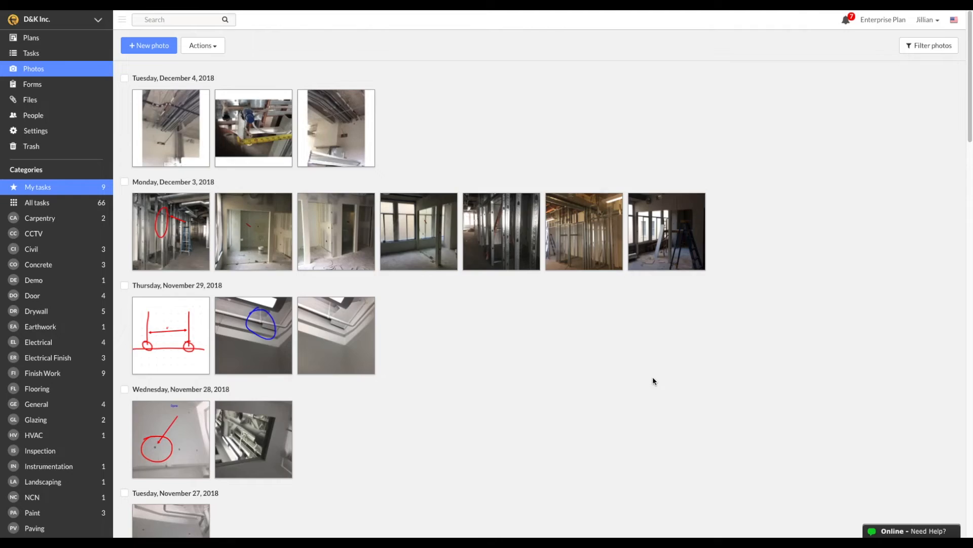
{"action": "mouse_move", "coordinate": [138, 98]}
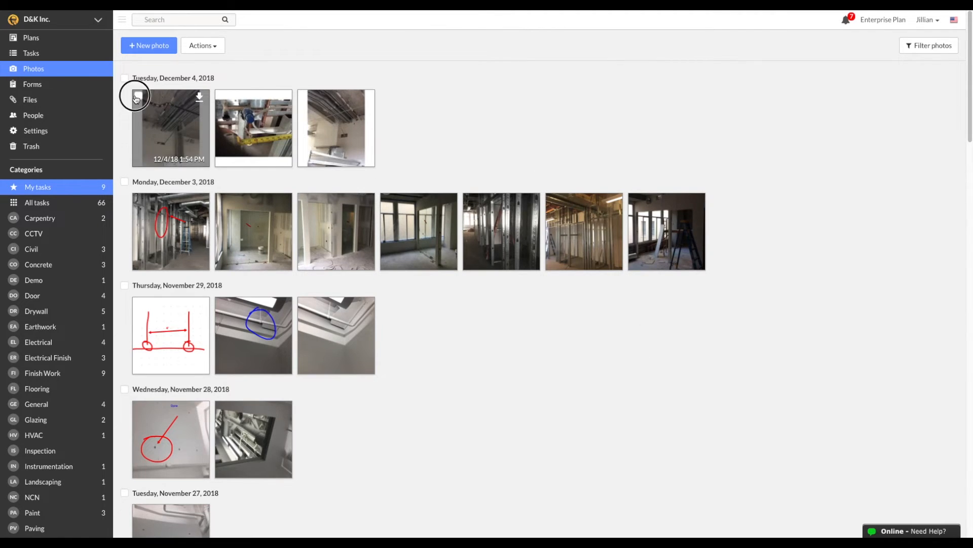
Step: Attach two new December 4 photos to the Caulking Issue task #839
{"action": "left_click", "coordinate": [138, 96]}
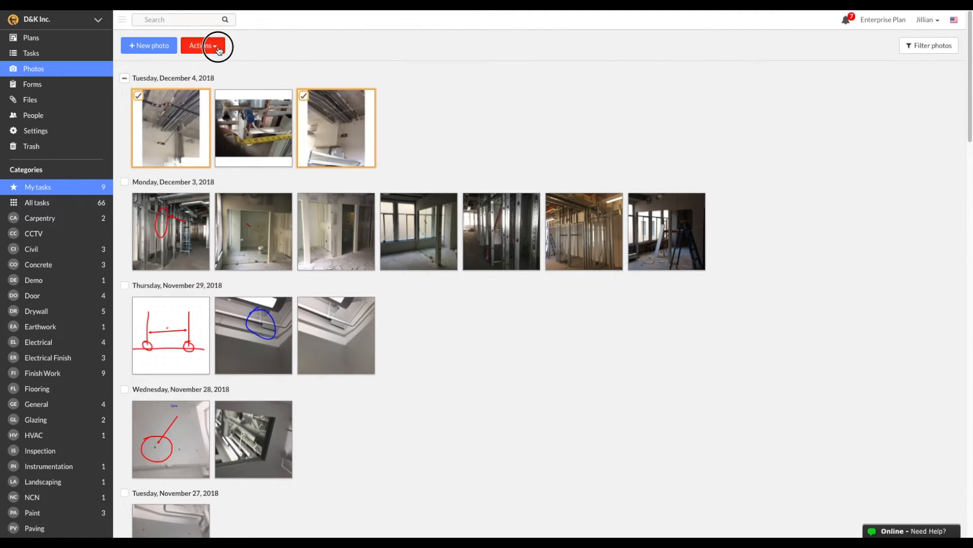
{"action": "left_click", "coordinate": [202, 45]}
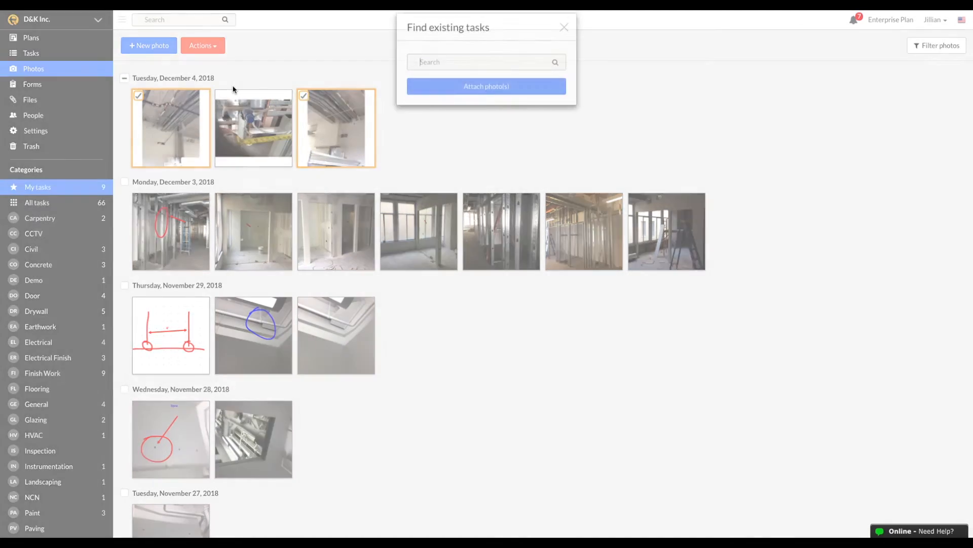
{"action": "type", "text": "Caulkin"}
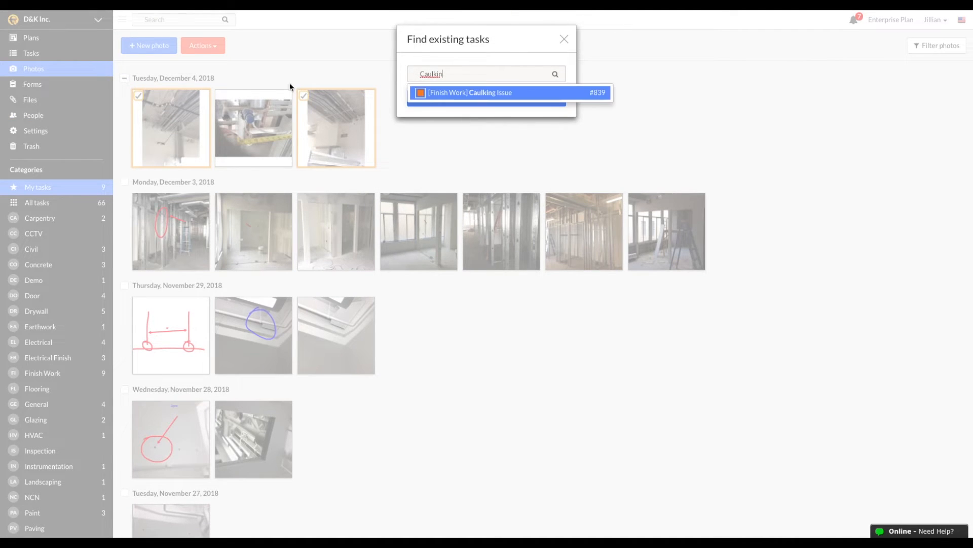
{"action": "left_click", "coordinate": [487, 92]}
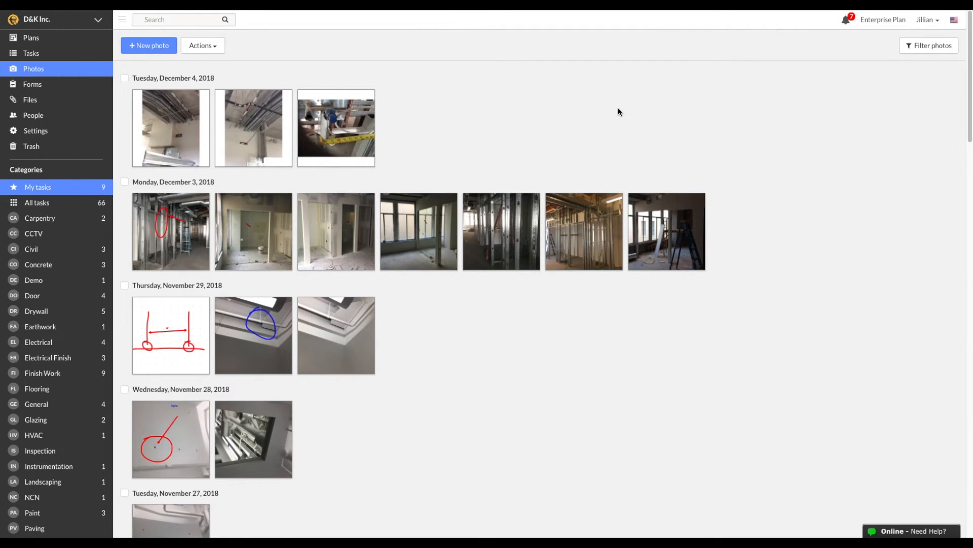
{"action": "mouse_move", "coordinate": [943, 89]}
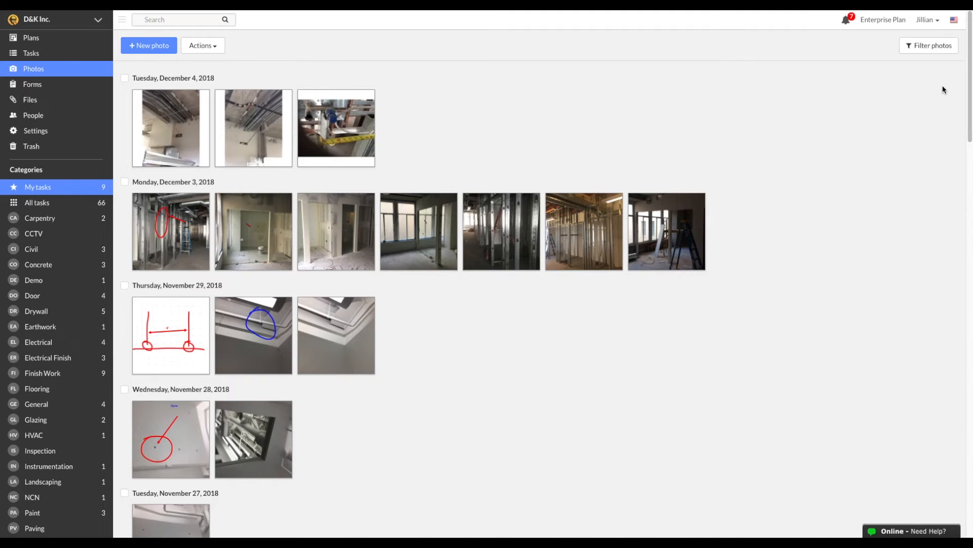
{"action": "left_click", "coordinate": [929, 46]}
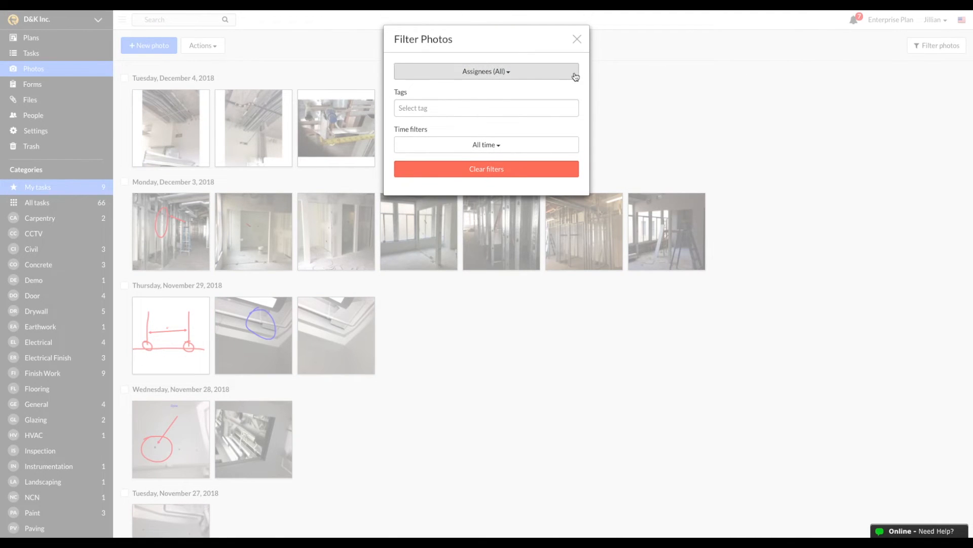
{"action": "mouse_move", "coordinate": [466, 107]}
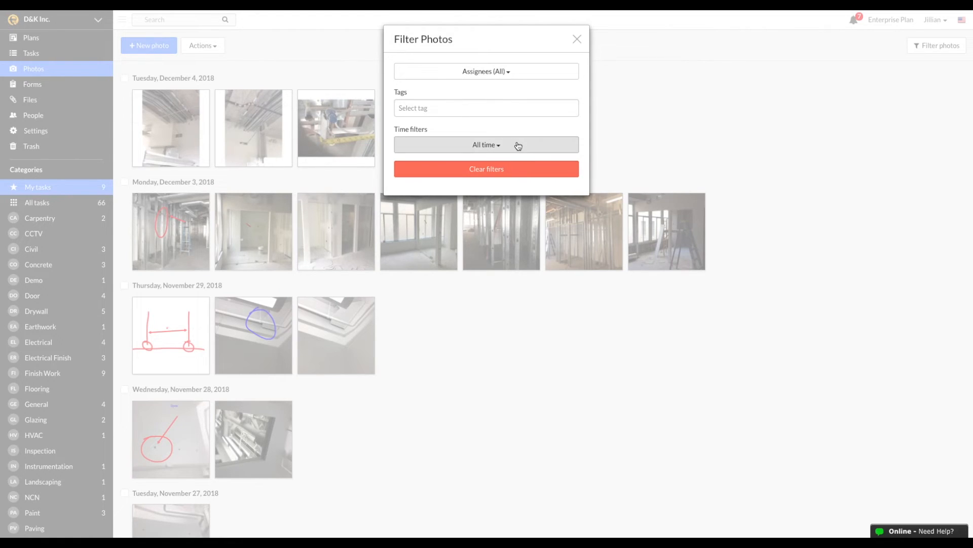
{"action": "left_click", "coordinate": [485, 145]}
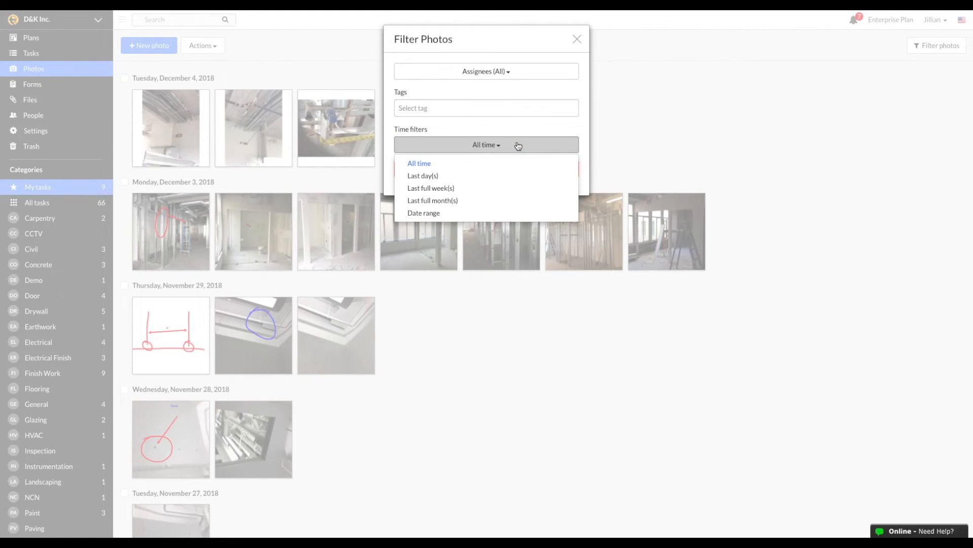
{"action": "left_click", "coordinate": [419, 163]}
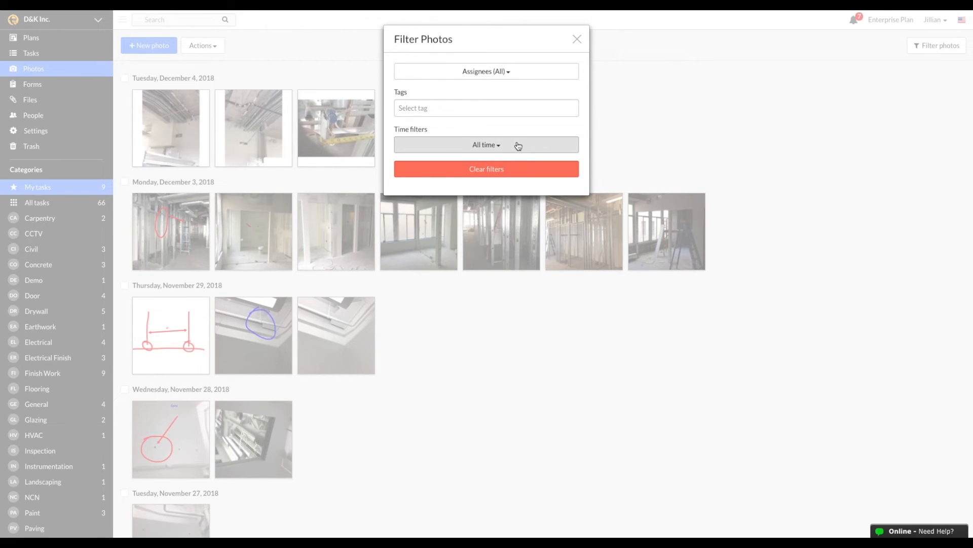
{"action": "left_click", "coordinate": [576, 39]}
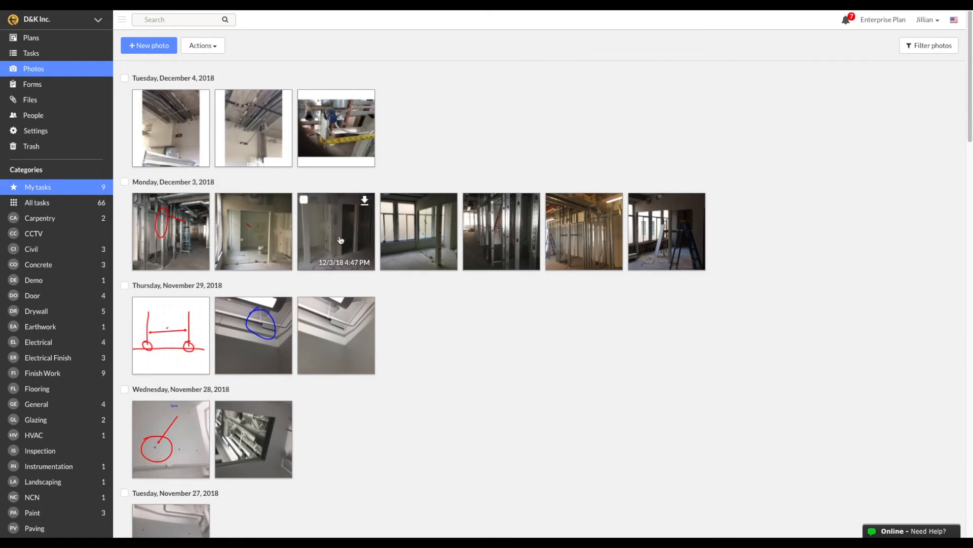
Step: Visit the plan linked to a December 3 drywall photo, then select all seven December 3 photos
{"action": "left_click", "coordinate": [336, 231]}
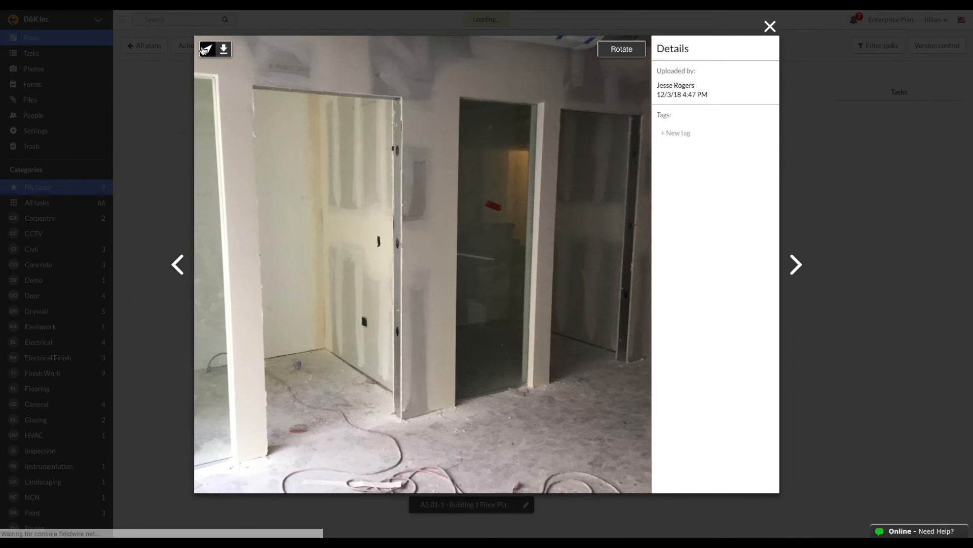
{"action": "left_click", "coordinate": [769, 26]}
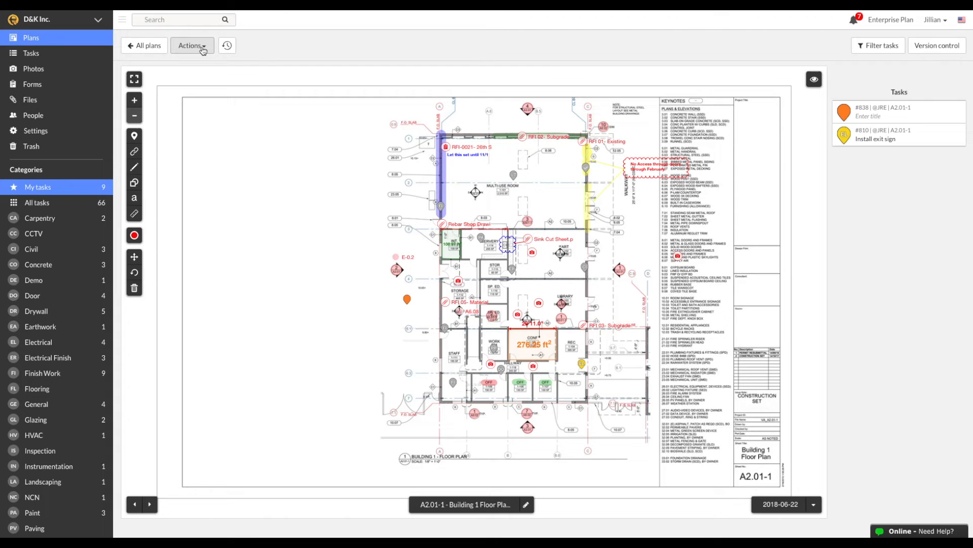
{"action": "left_click", "coordinate": [32, 68]}
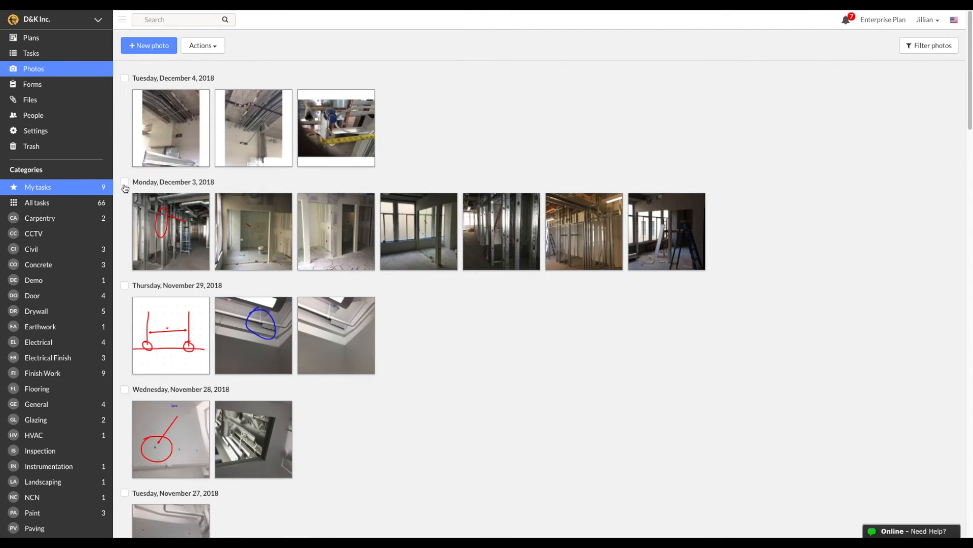
{"action": "left_click", "coordinate": [124, 181]}
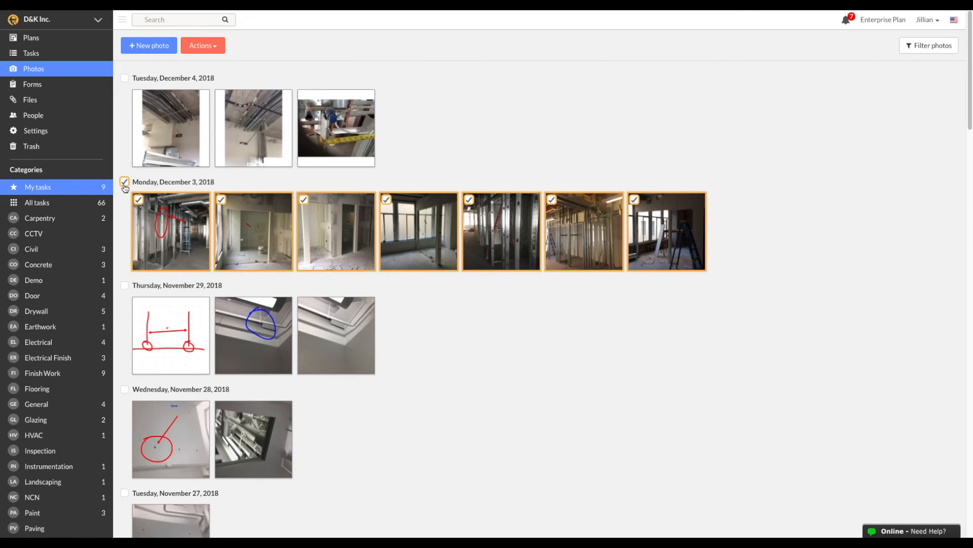